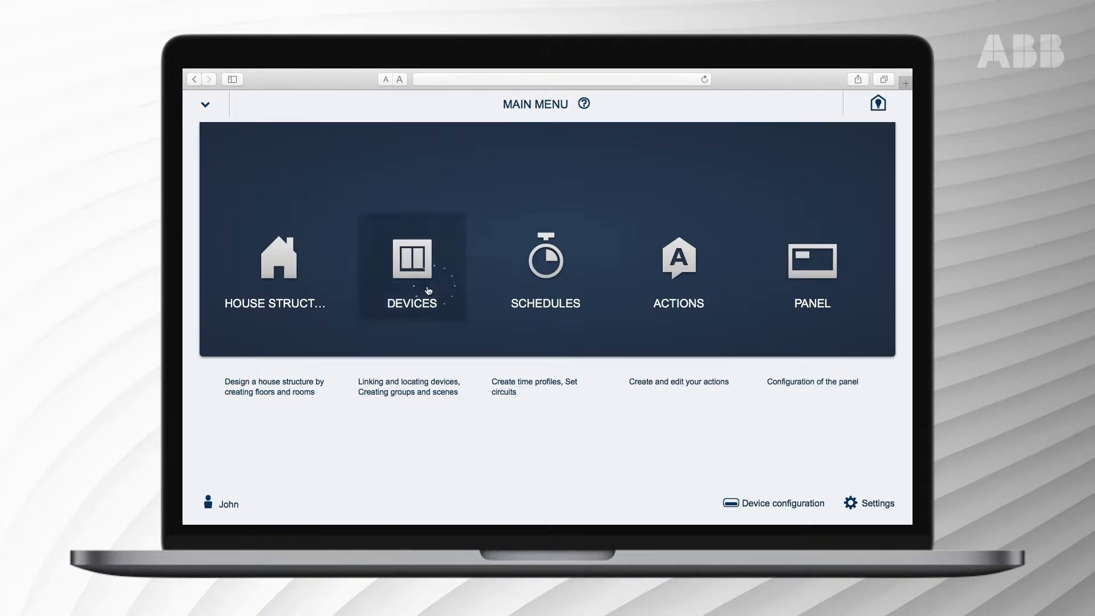
Step: Go to Devices and bring up the Ground floor plan
left_click(412, 269)
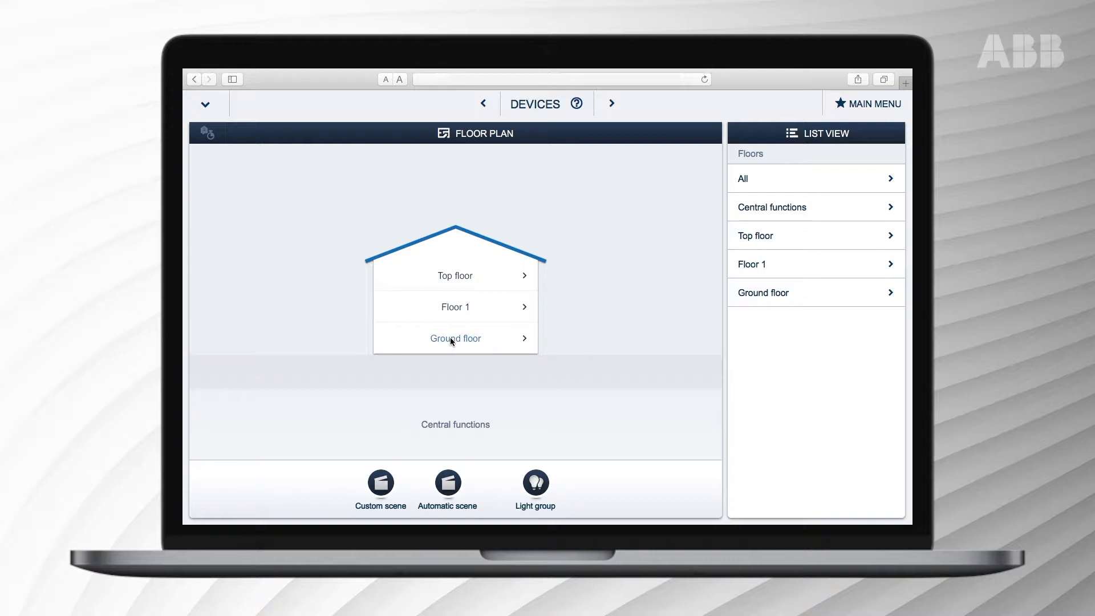
left_click(455, 338)
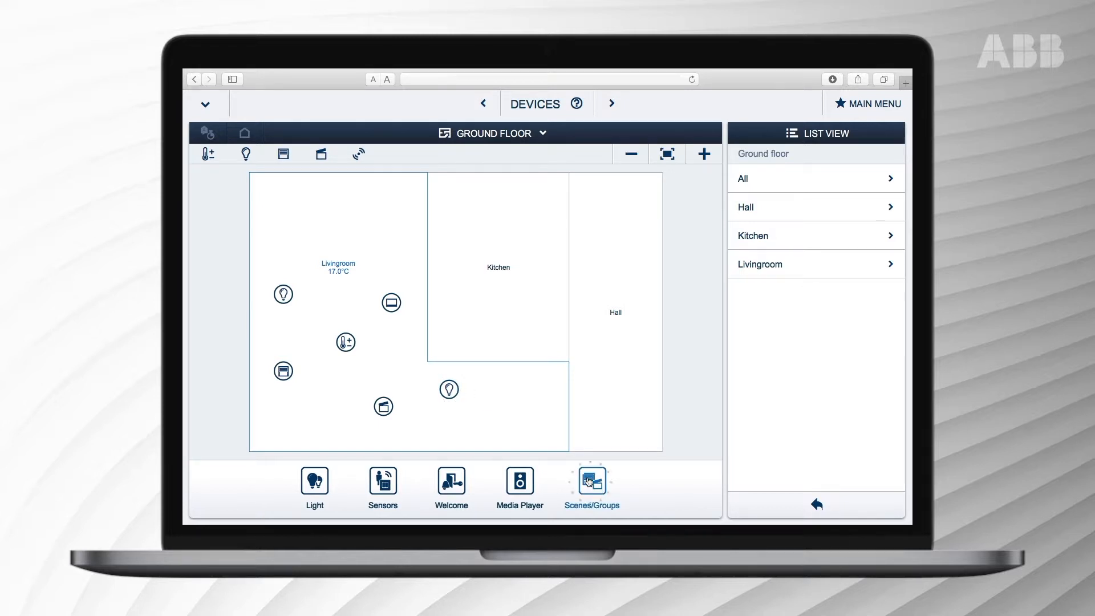
Step: Place a Custom scene from Scenes/Groups in the living room and name it 'Watching TV'
left_click(591, 483)
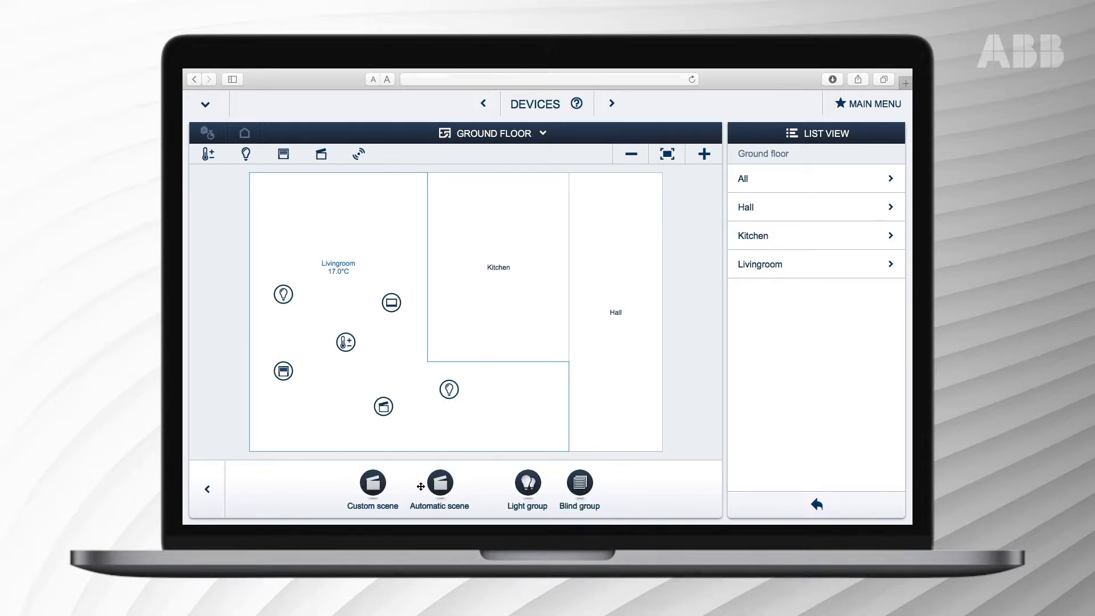
left_click(338, 415)
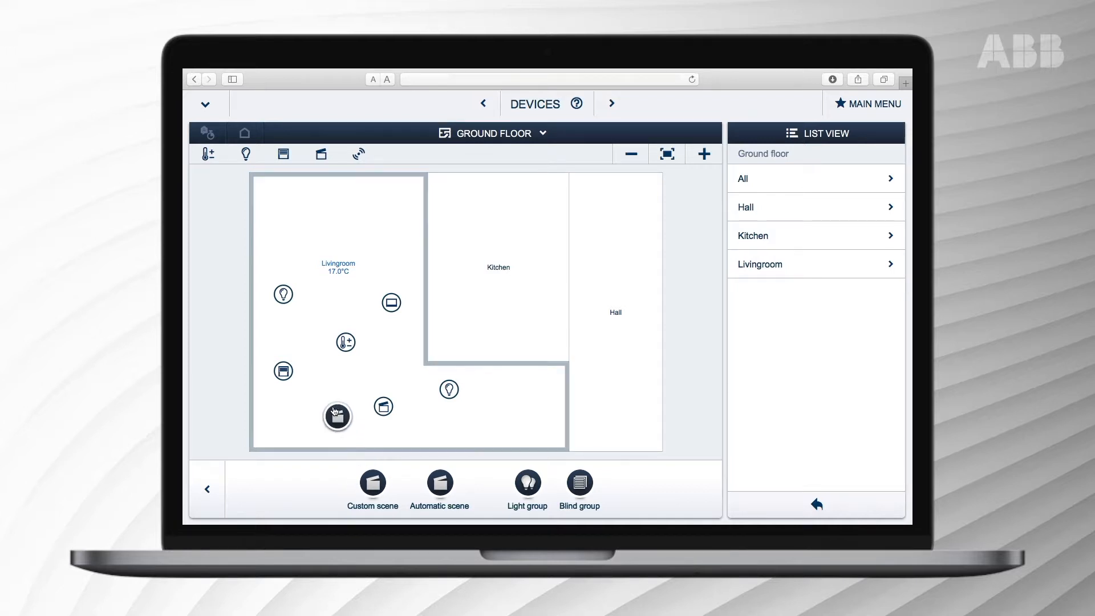
left_click(371, 484)
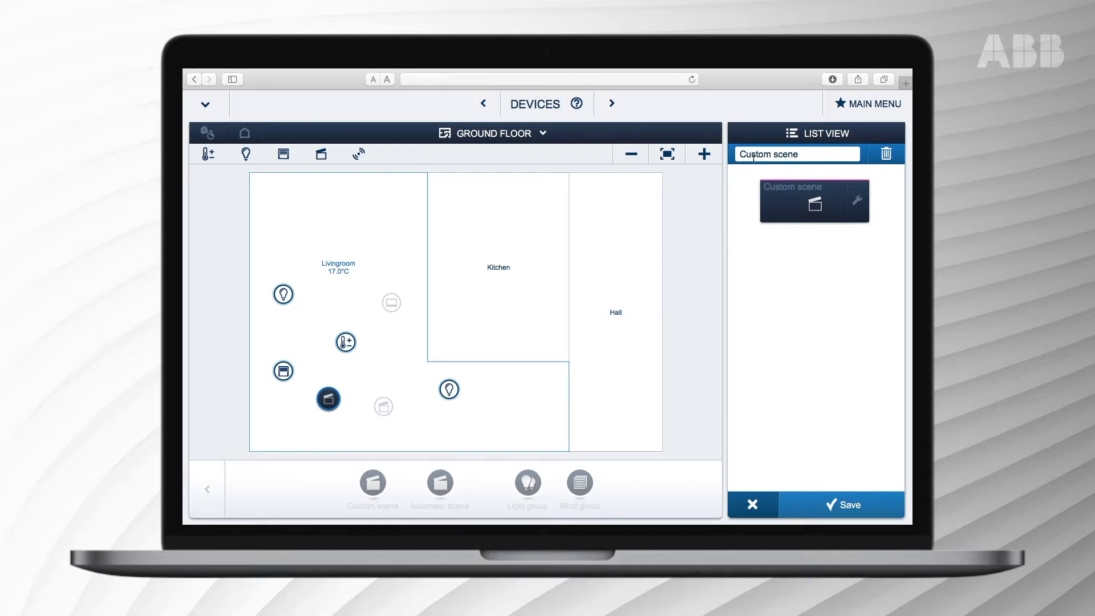
type("W")
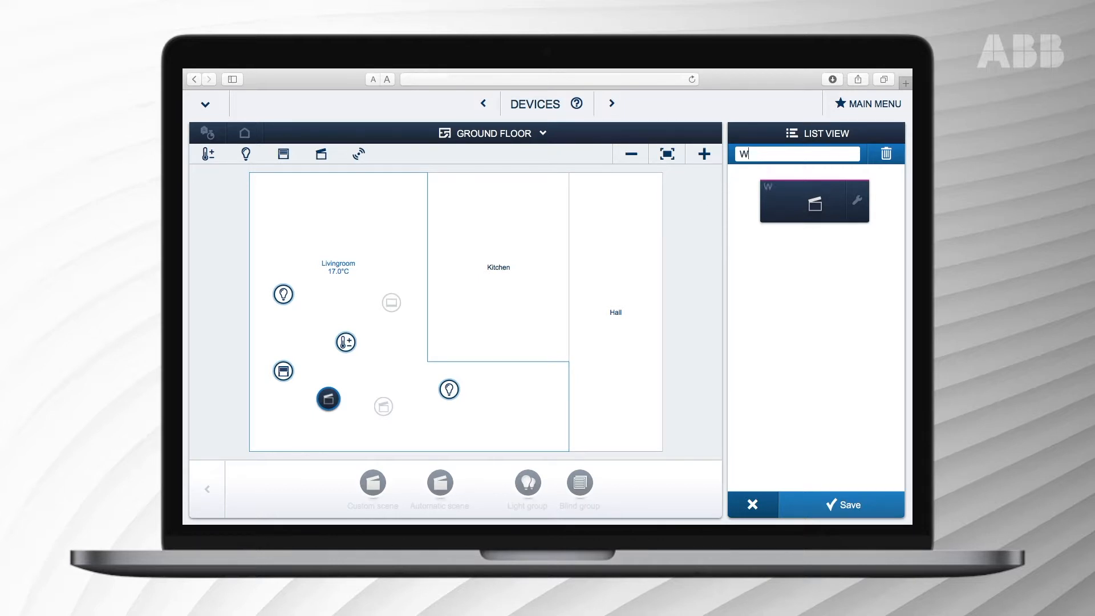
type("atching T")
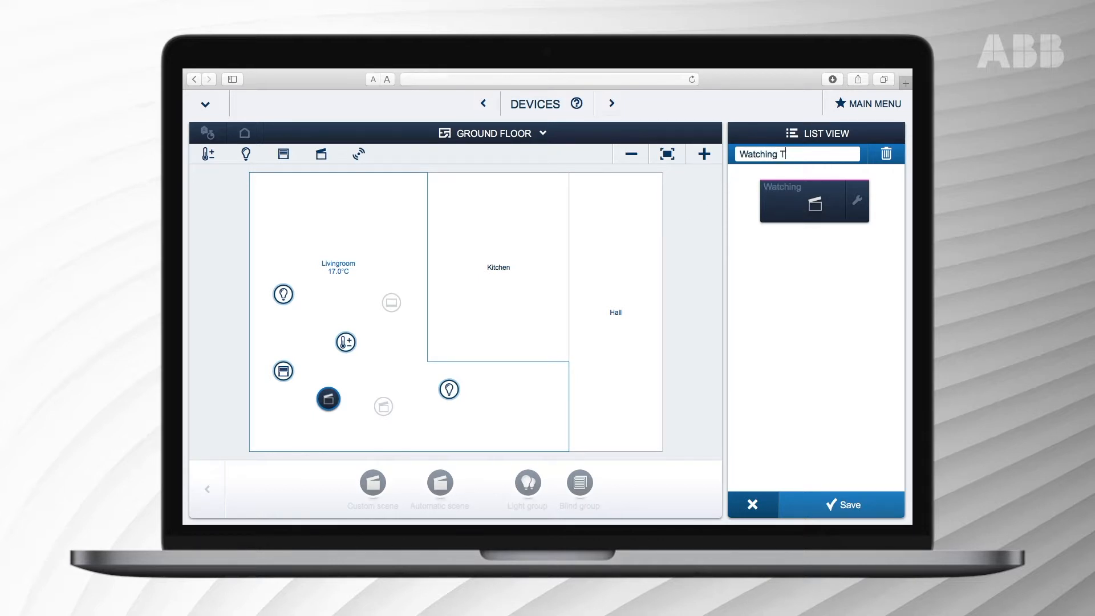
type("V")
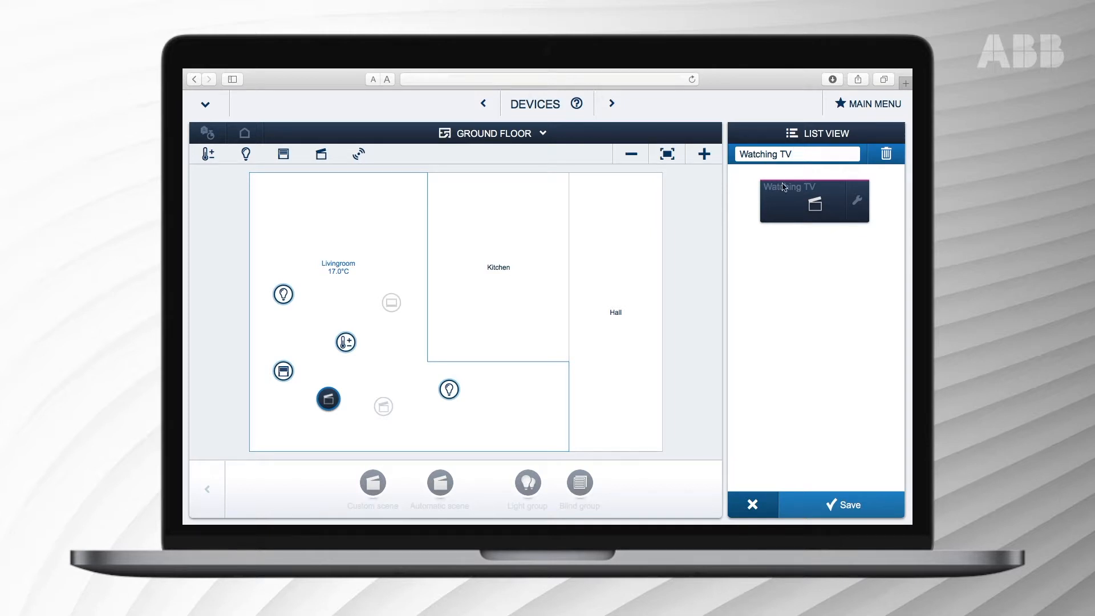
mouse_move(810, 253)
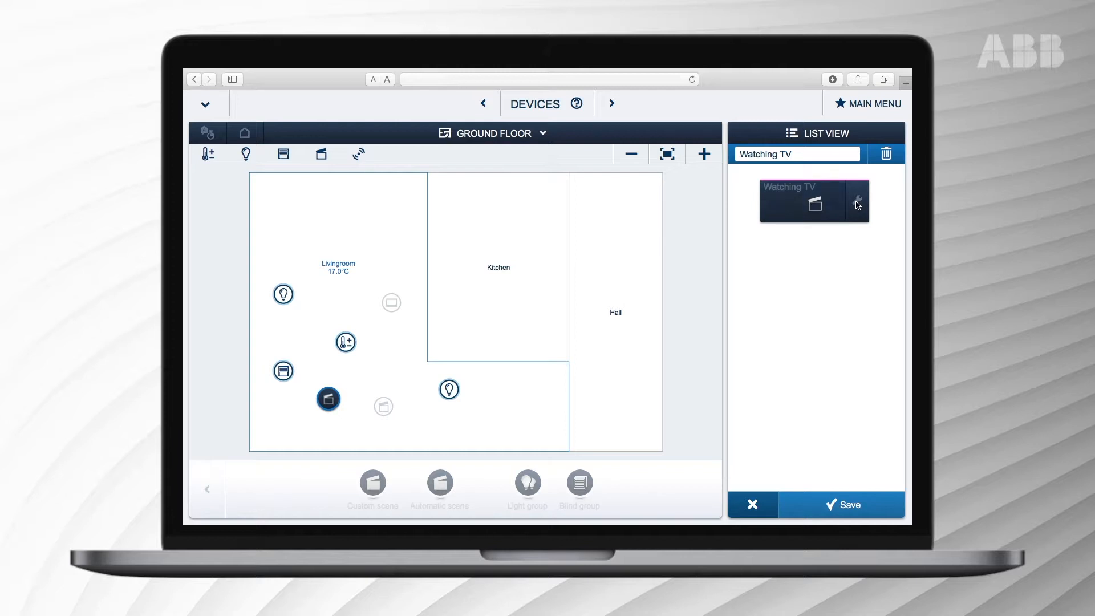
Step: Assign the TV icon to the scene and save it onto the living room plan
left_click(857, 203)
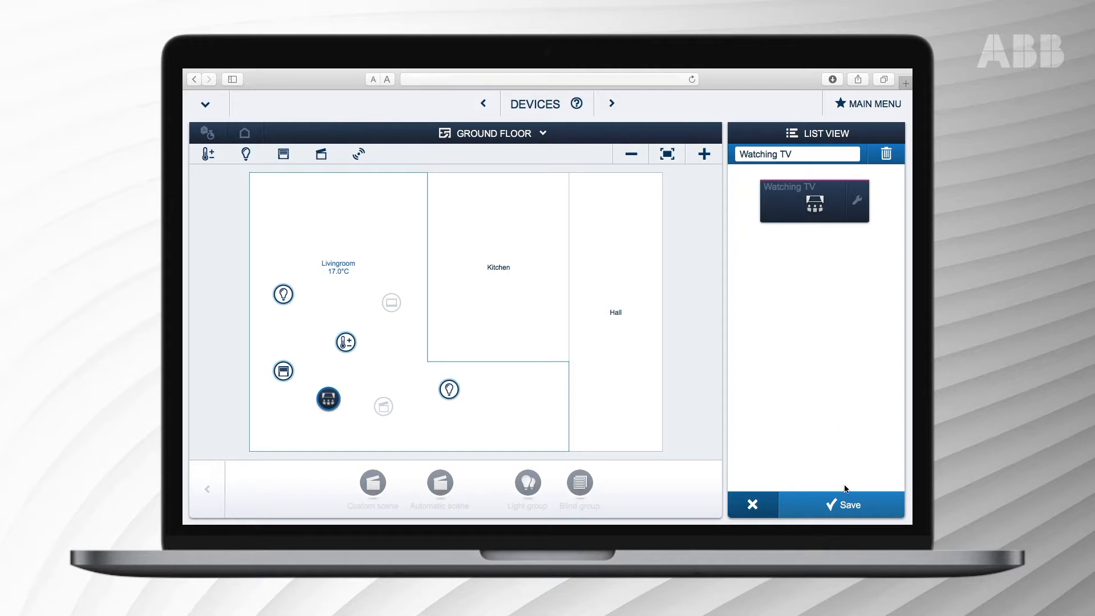
left_click(840, 505)
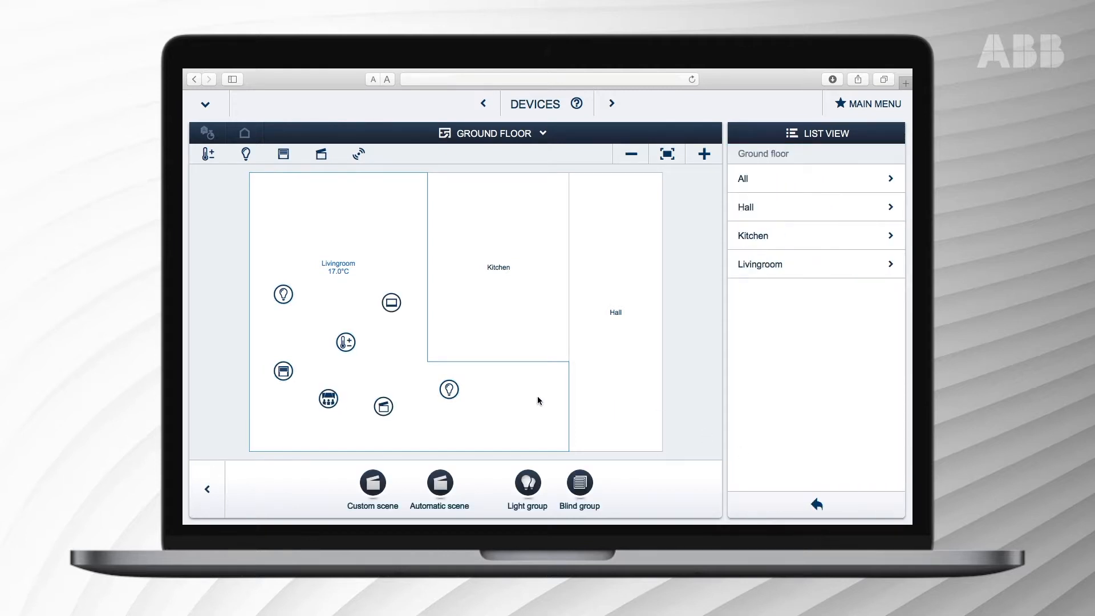
left_click(328, 398)
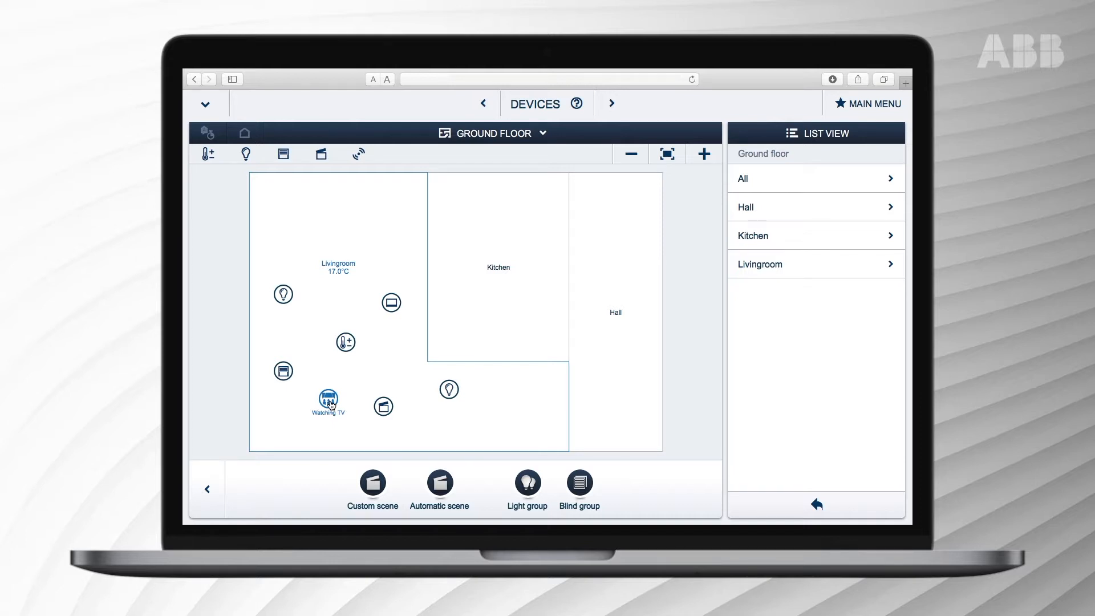
Step: Link the lights and thermostat to Watching TV, dimming Light 2 to 25% and lowering temperature to 20.0°C
left_click(327, 398)
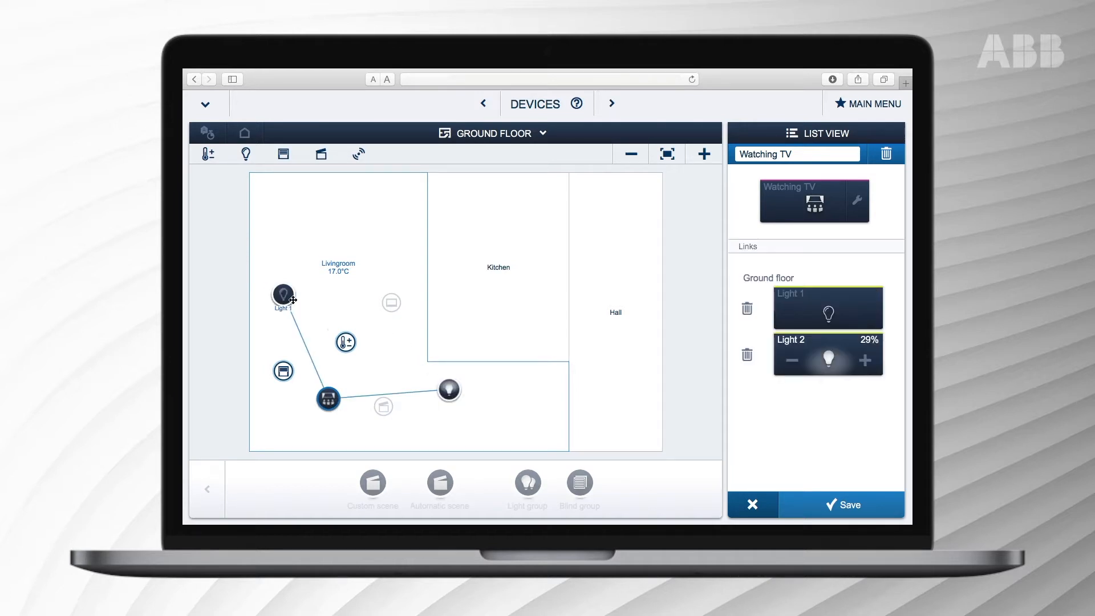
left_click(345, 341)
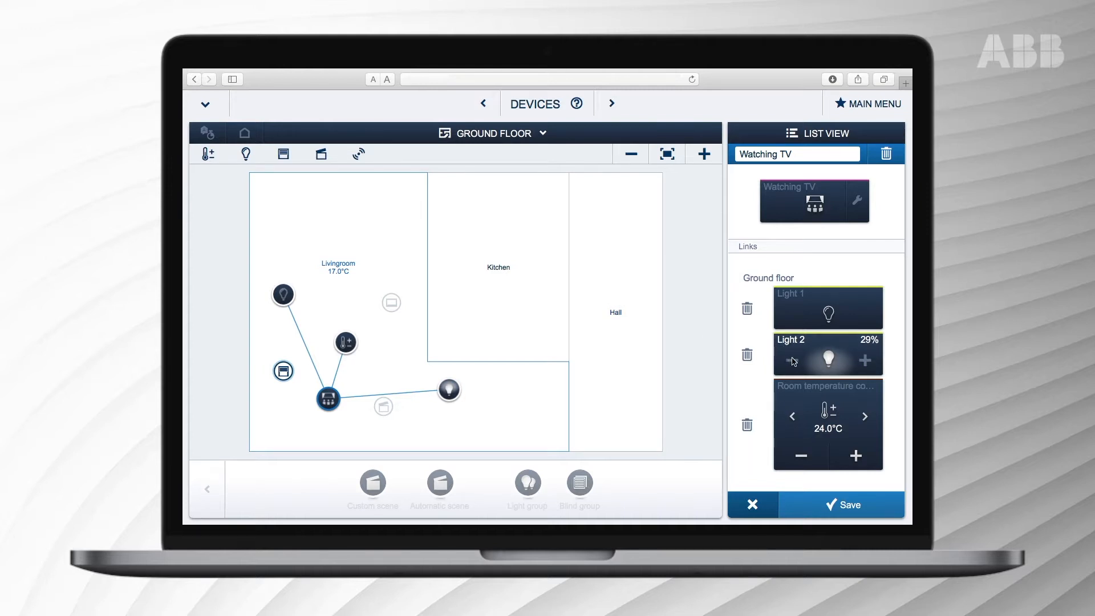
left_click(792, 359)
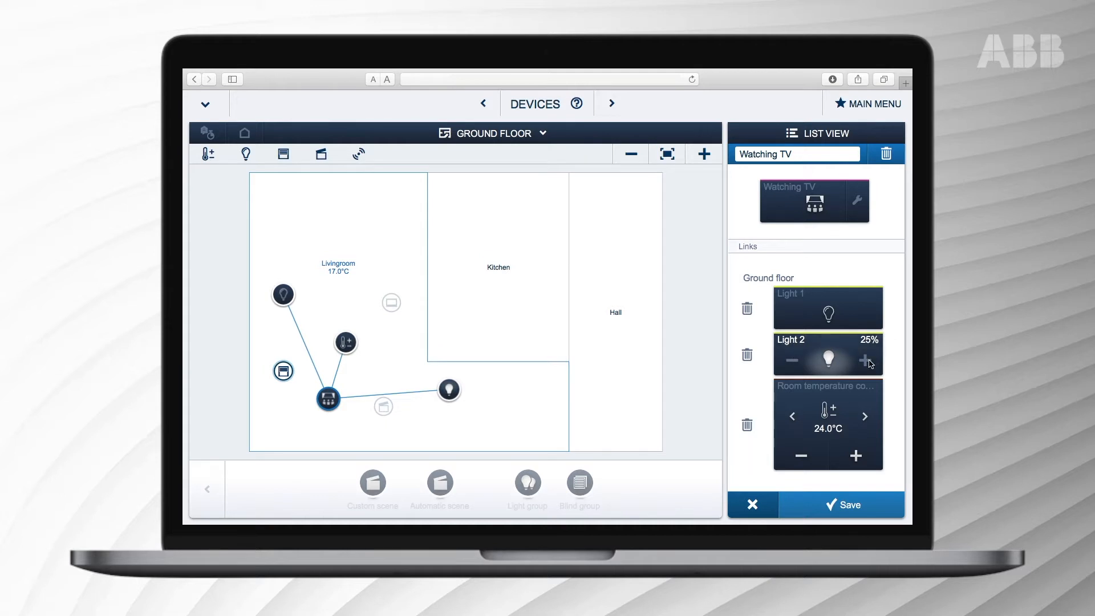
mouse_move(792, 419)
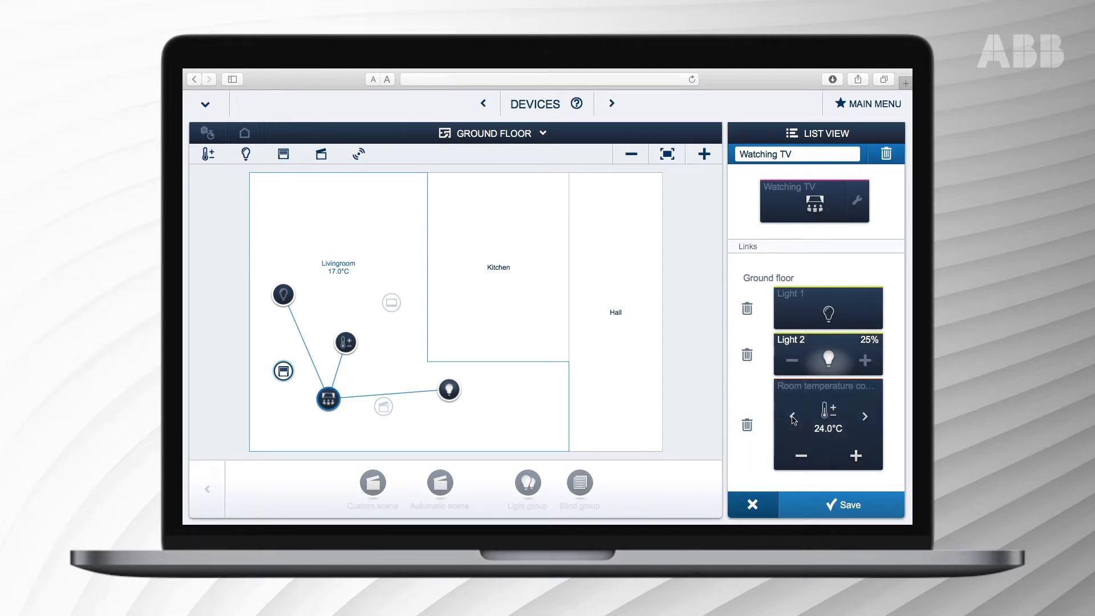
mouse_move(864, 417)
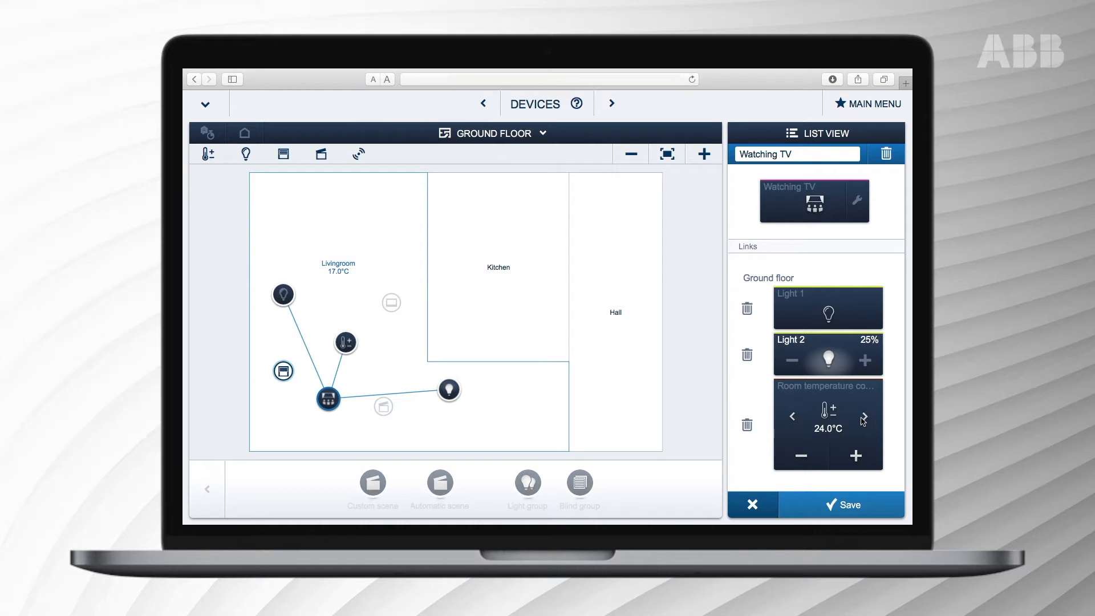
left_click(800, 456)
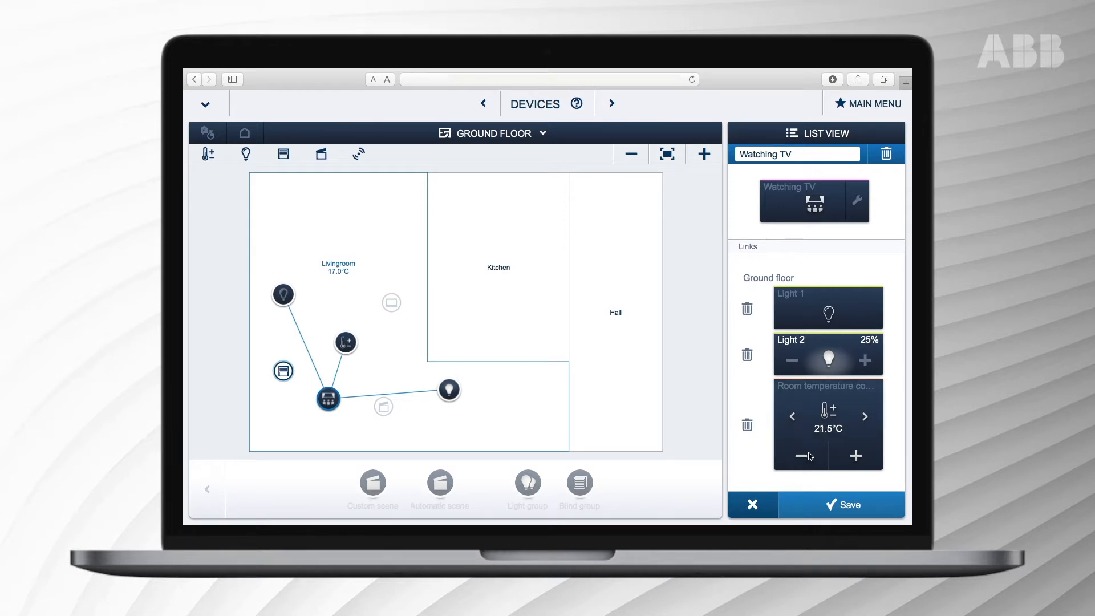
left_click(801, 456)
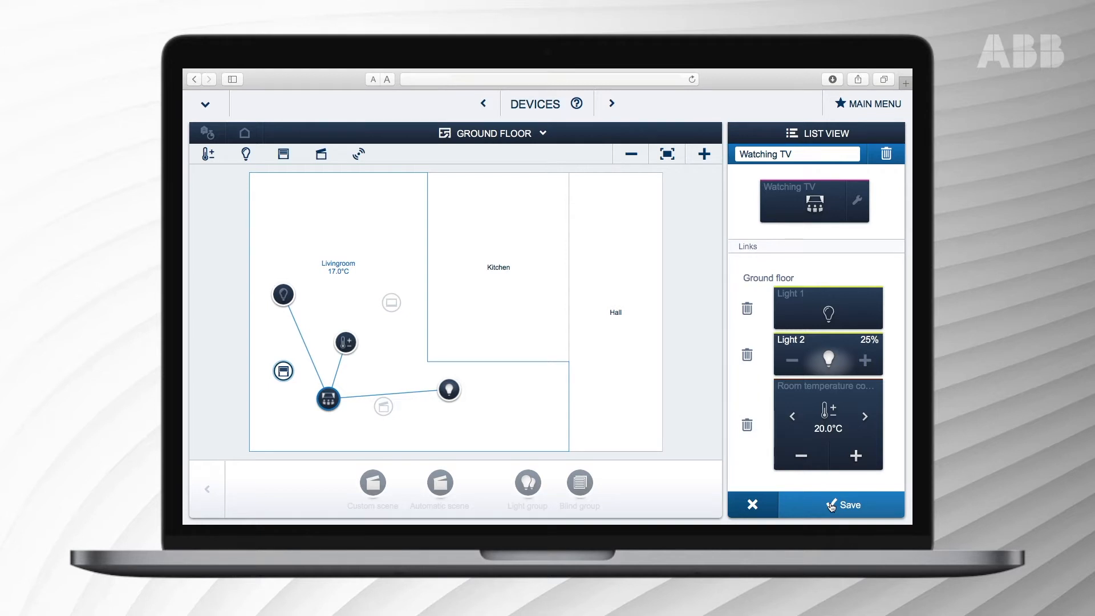
Step: Save Watching TV with its two lights and 20.0°C thermostat setting
left_click(842, 504)
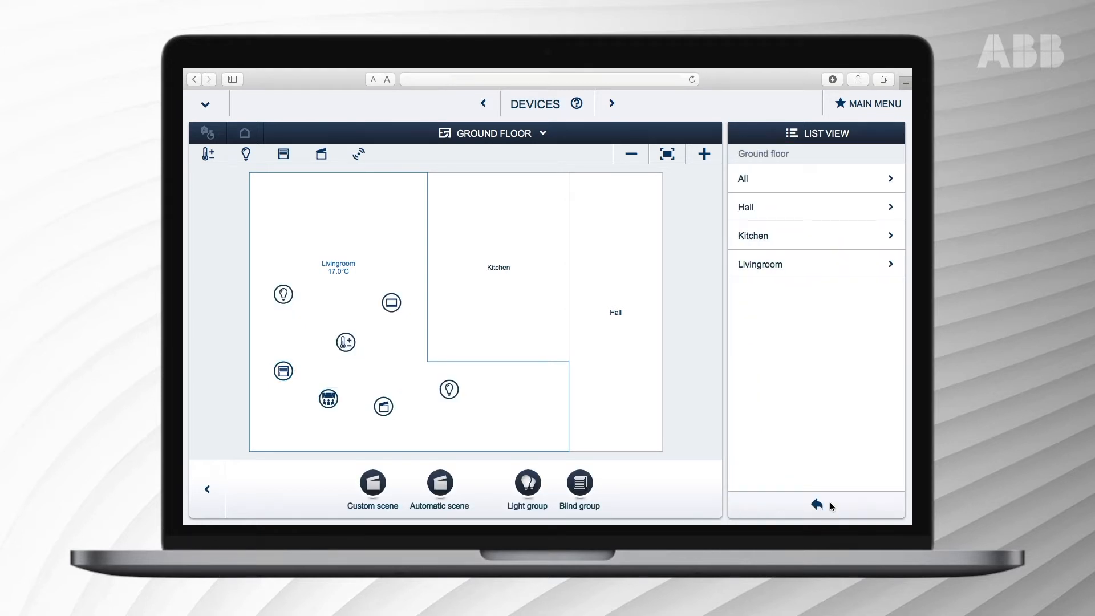
mouse_move(831, 506)
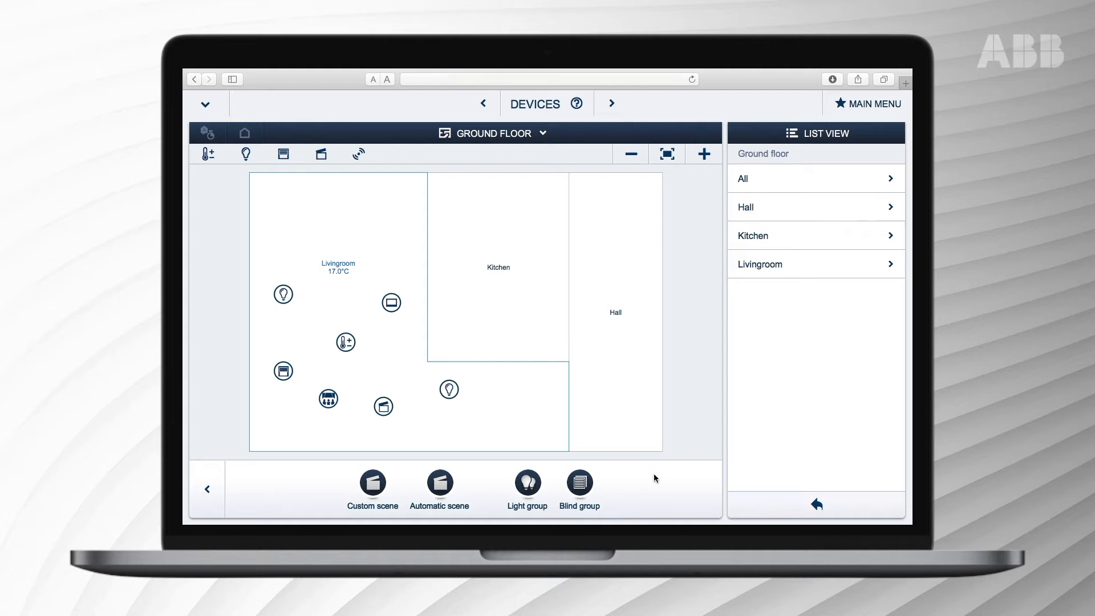
mouse_move(339, 403)
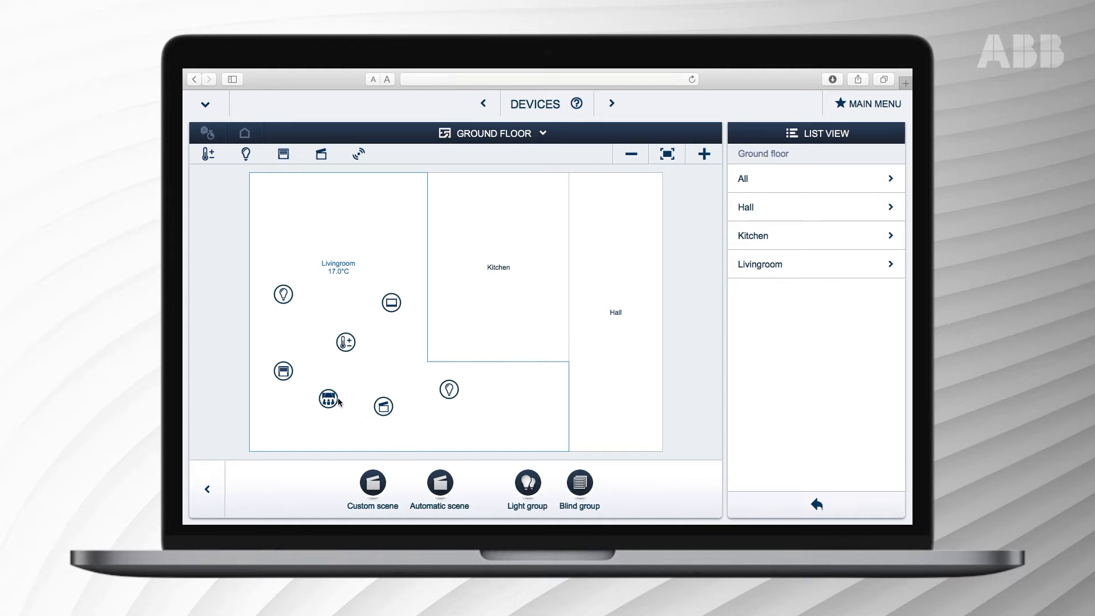
Step: Reopen Watching TV, dim Light 2 to 16%, switch the thermostat to ECO mode, and save
left_click(328, 400)
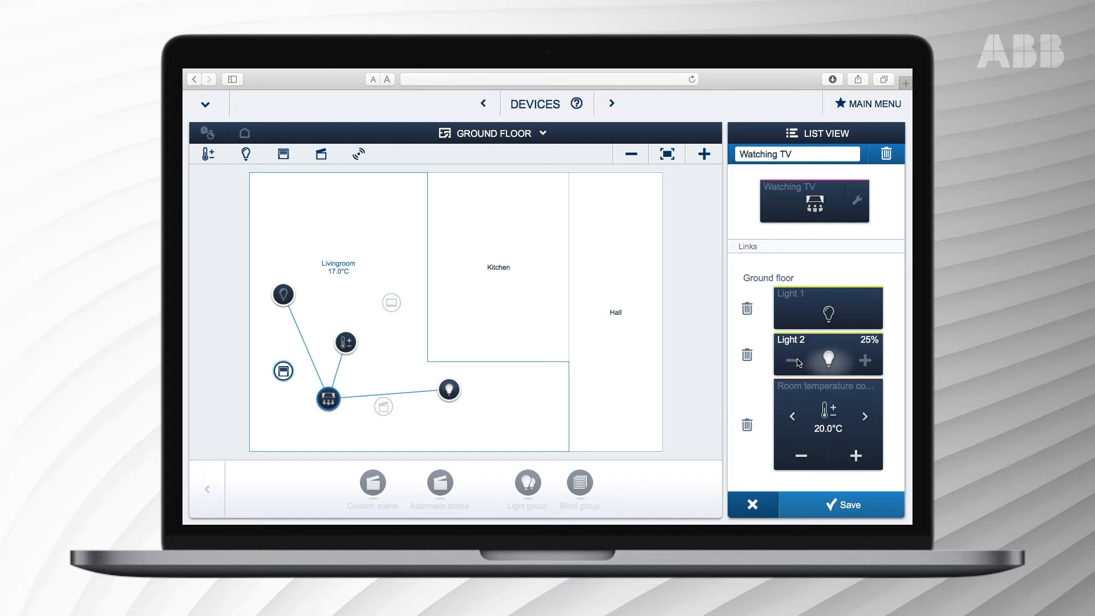
left_click(800, 360)
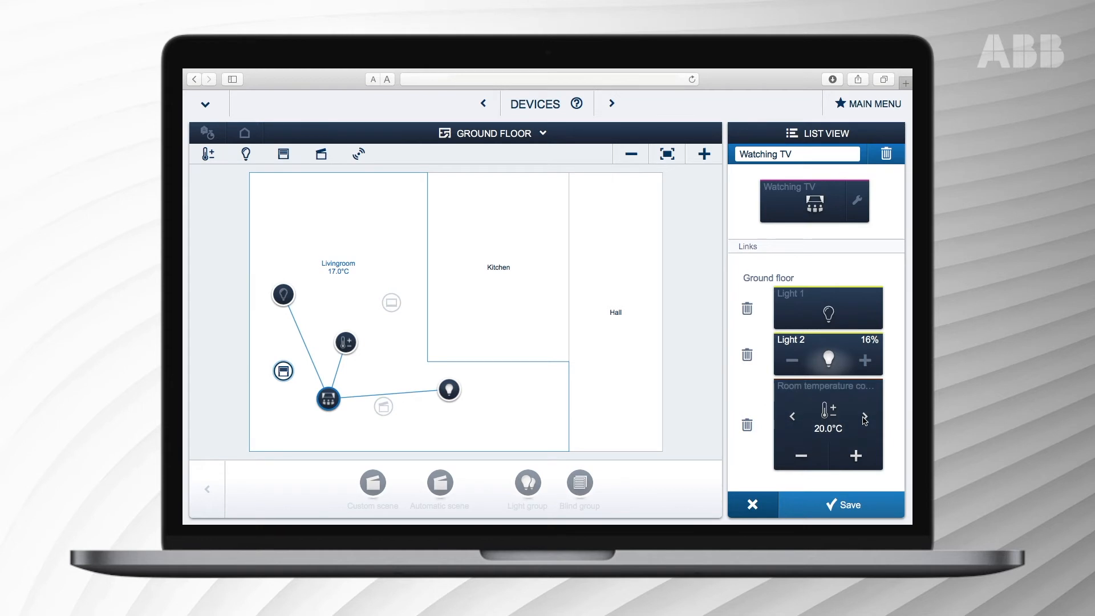
left_click(864, 417)
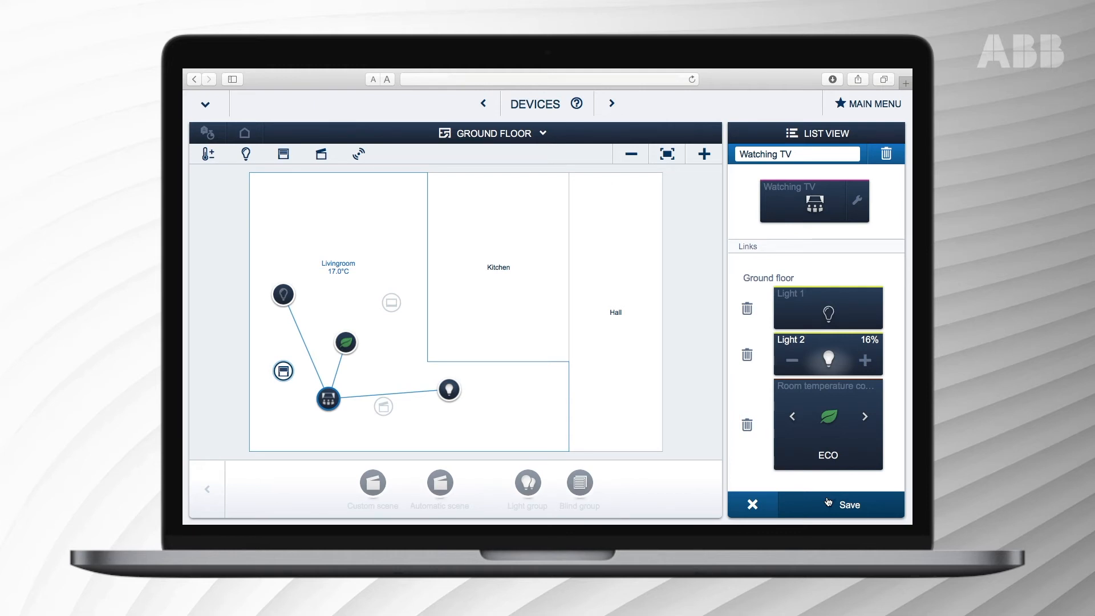
left_click(751, 503)
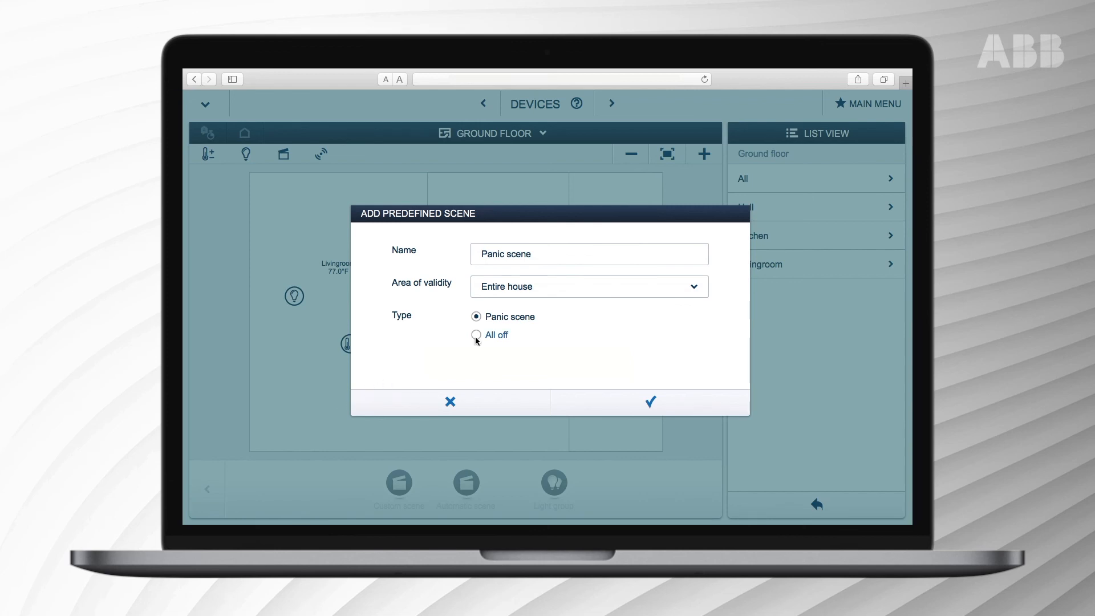
Step: Select the All off scene type and expand the Area of validity choices
left_click(477, 335)
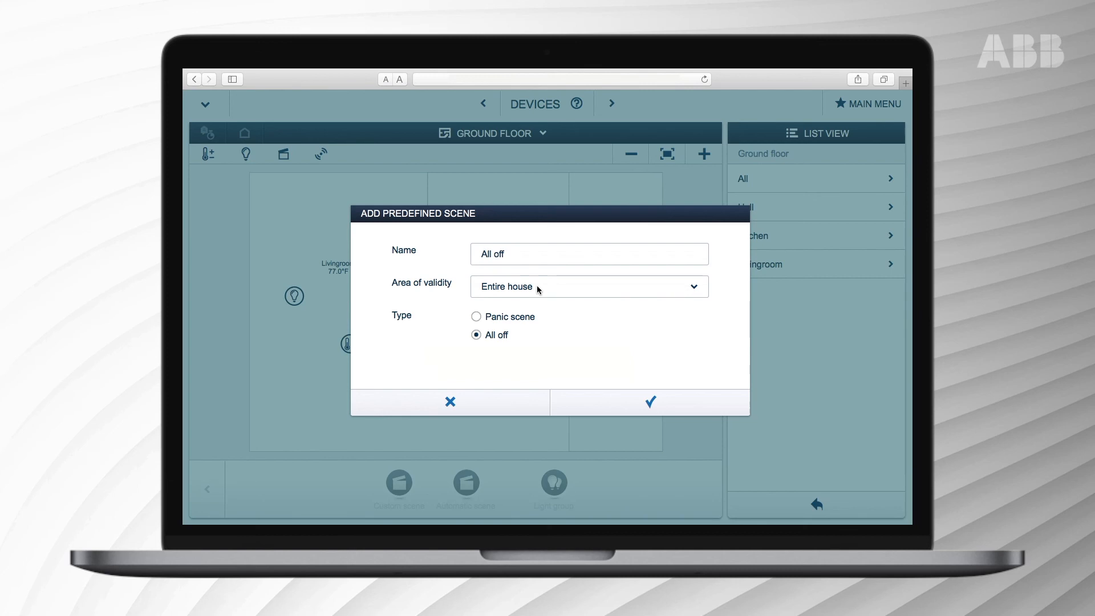
left_click(589, 286)
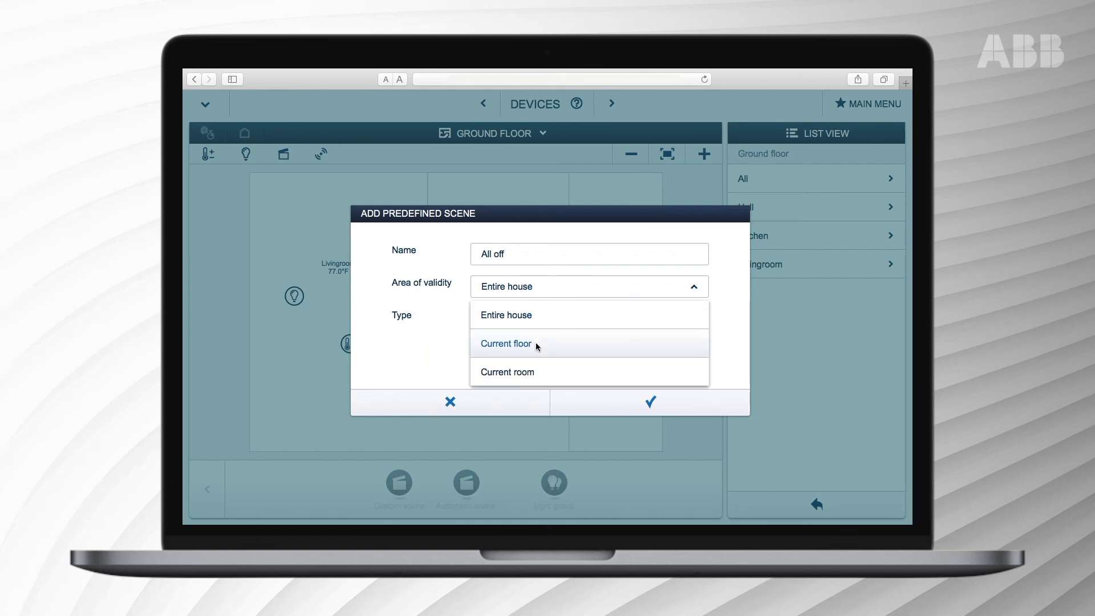